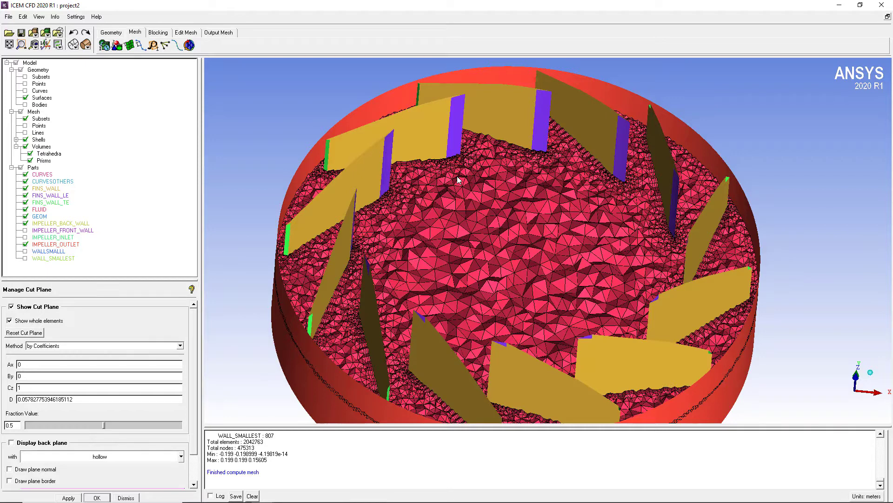
- Close the existing tetrahedral volume mesh, discarding it without saving
click(8, 17)
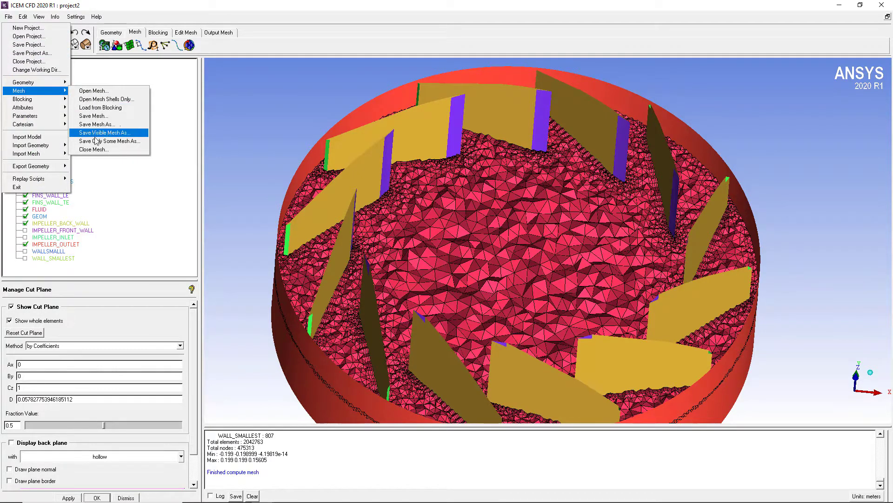
click(105, 132)
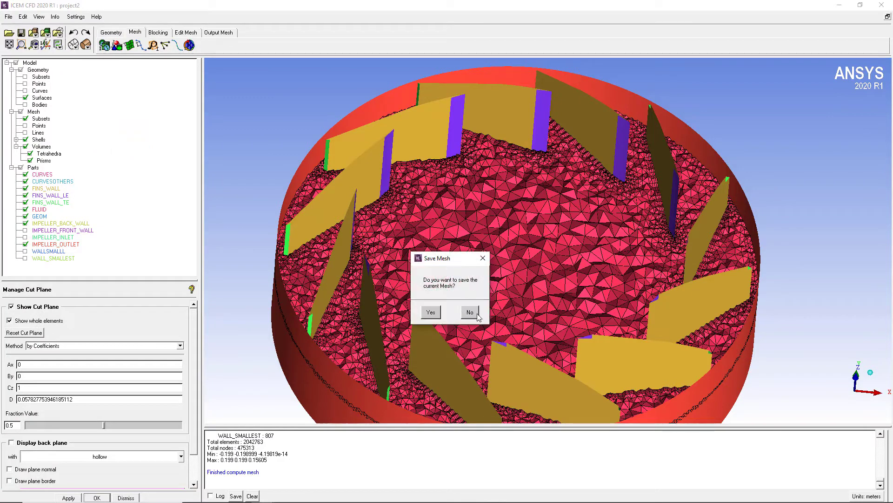
click(469, 312)
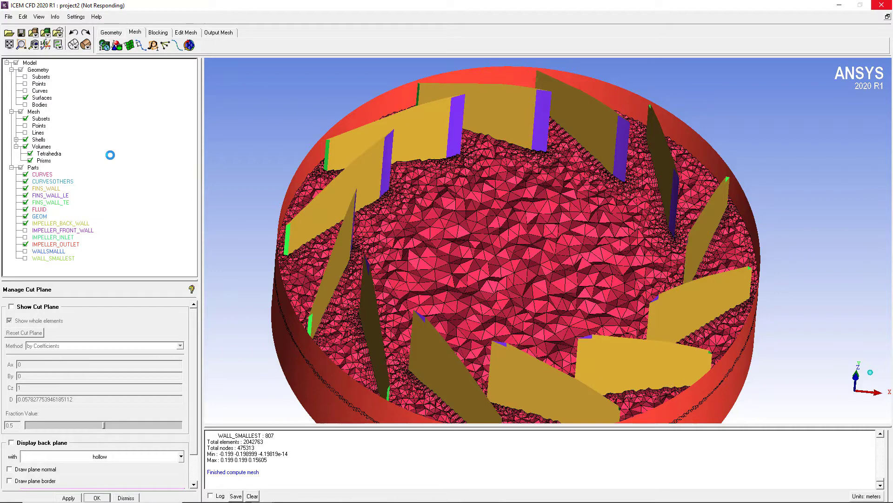
- Save the project as shellmeshing on New Volume (G:)
click(8, 16)
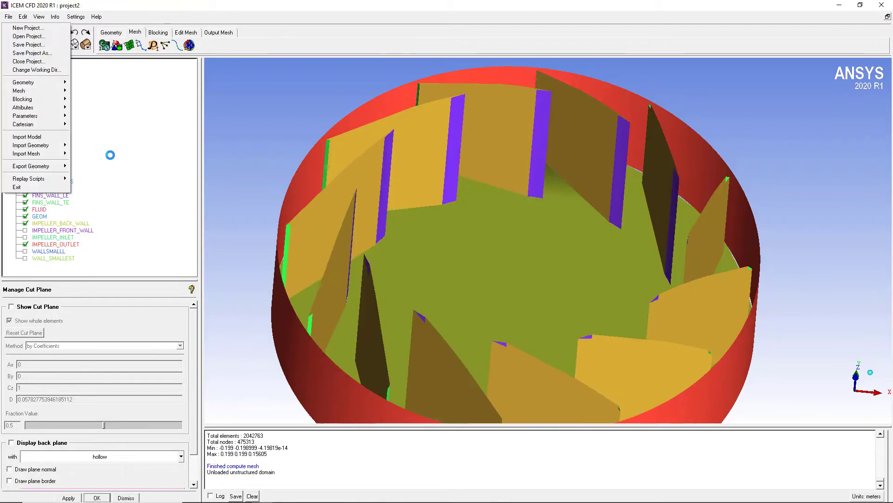
click(31, 53)
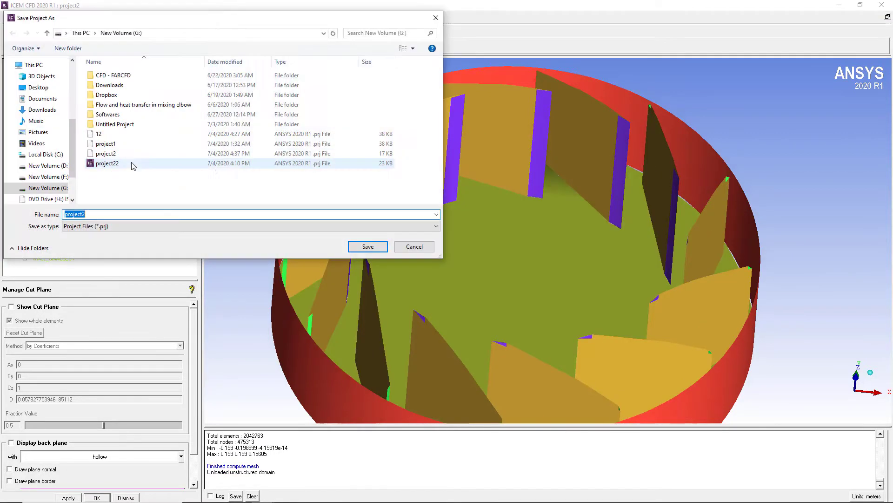
click(47, 188)
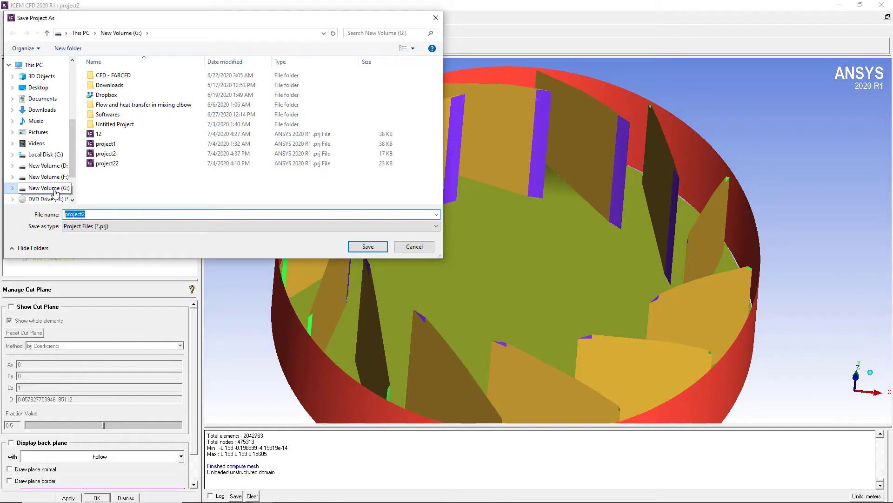
text(shell)
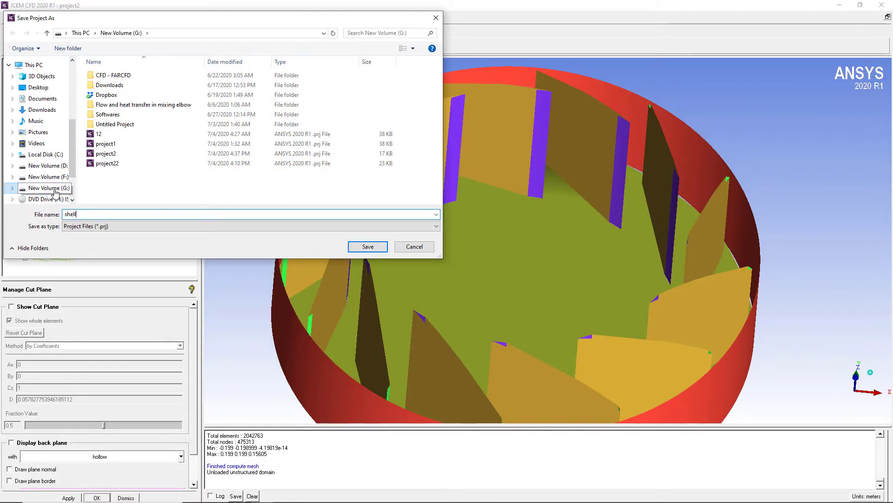
click(366, 246)
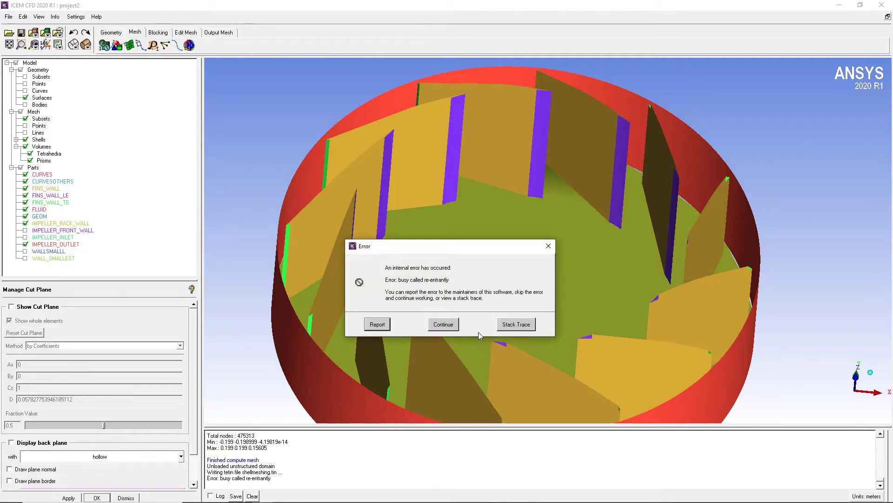
- Dismiss the internal error and repeat the save as shellmeshing
click(9, 16)
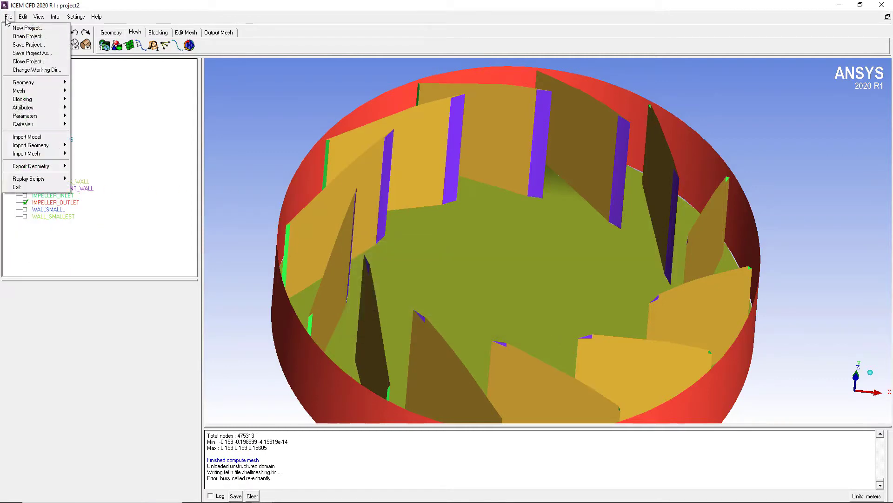
click(31, 53)
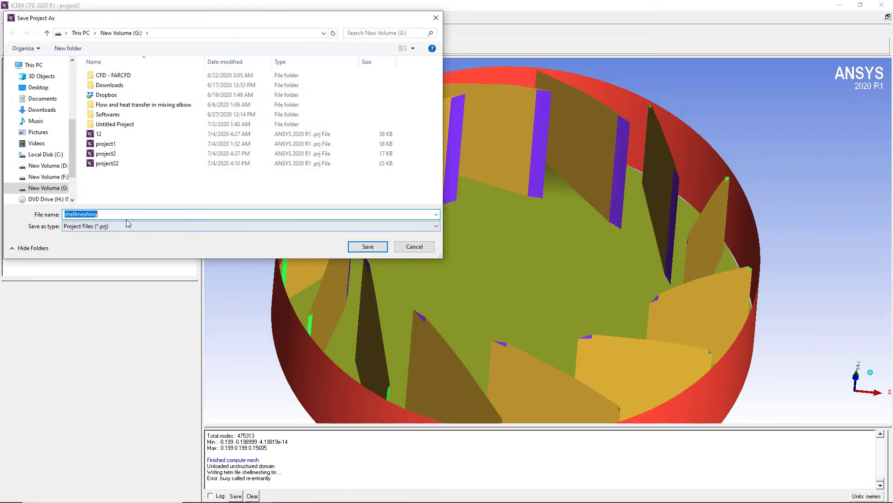
click(367, 245)
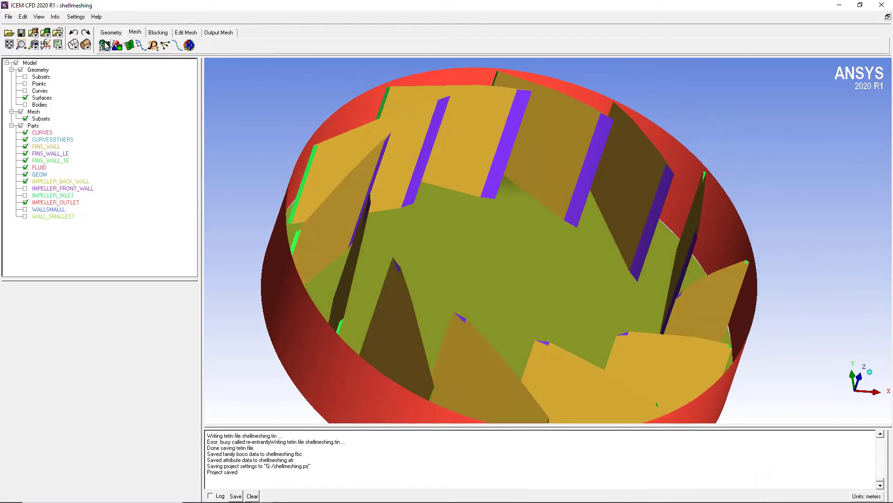
- Set global shell meshing to mesh type All Tri with the Patch Independent method
click(105, 44)
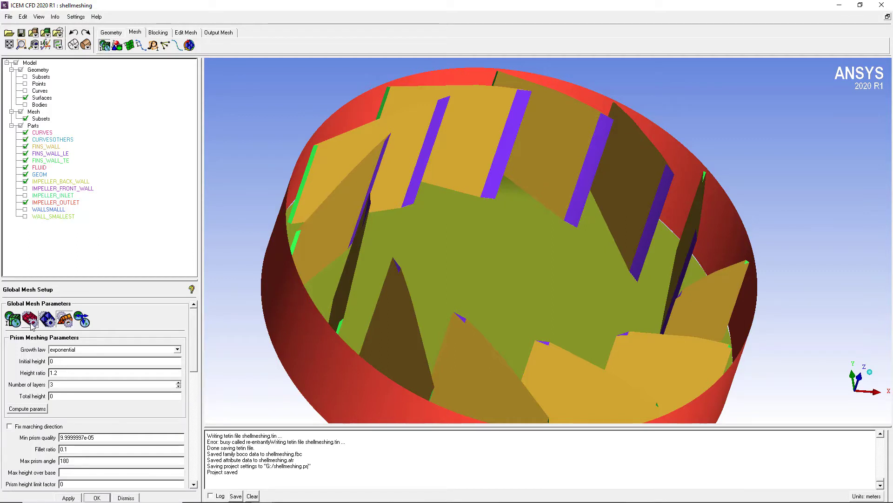
click(30, 318)
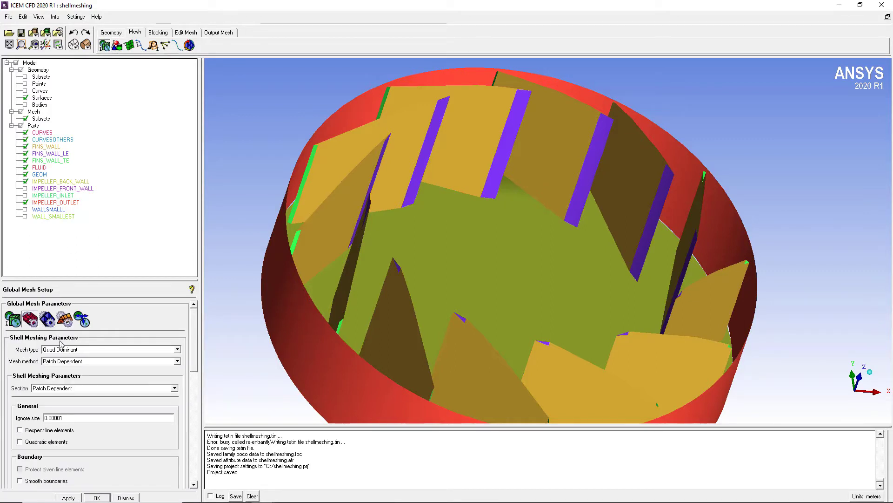
click(176, 349)
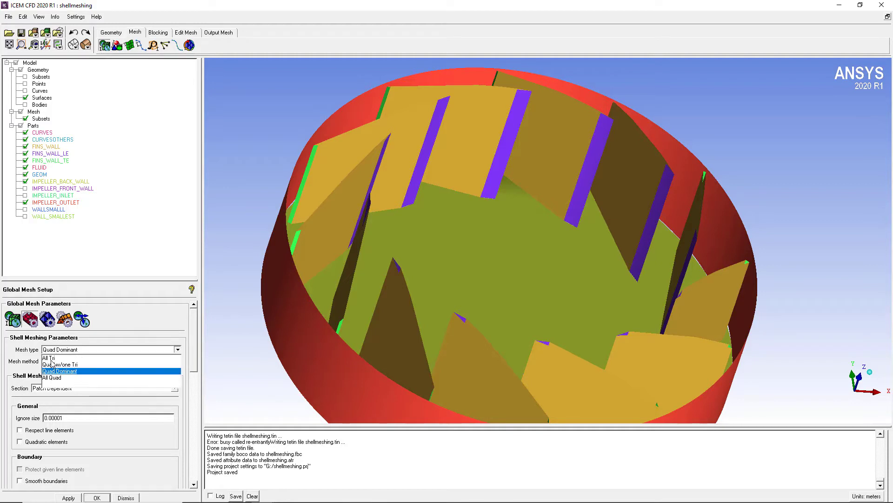
click(49, 357)
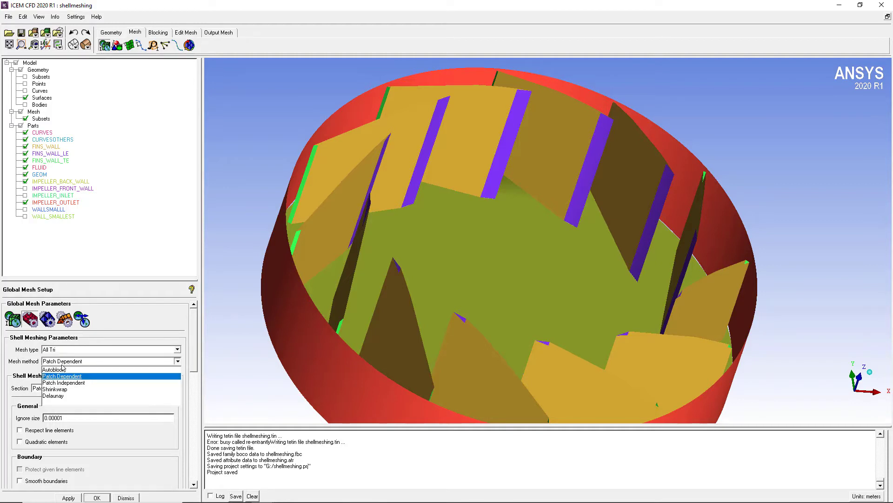
mouse_move(73, 386)
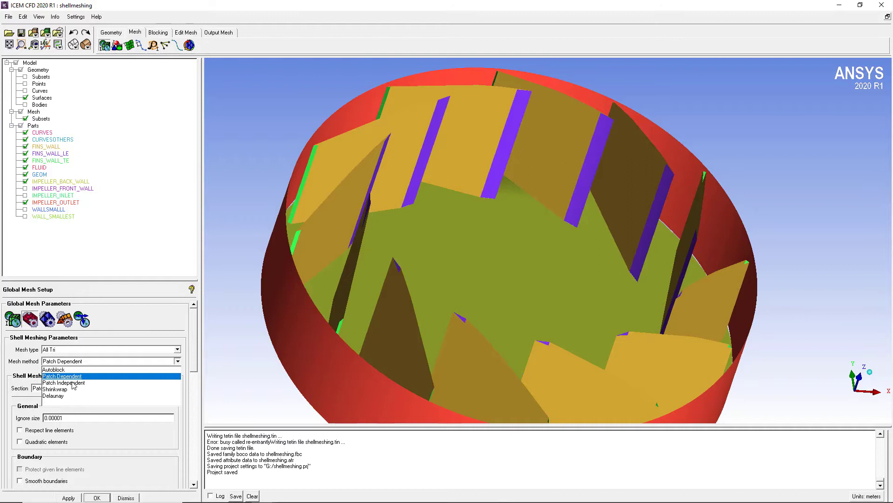
mouse_move(73, 389)
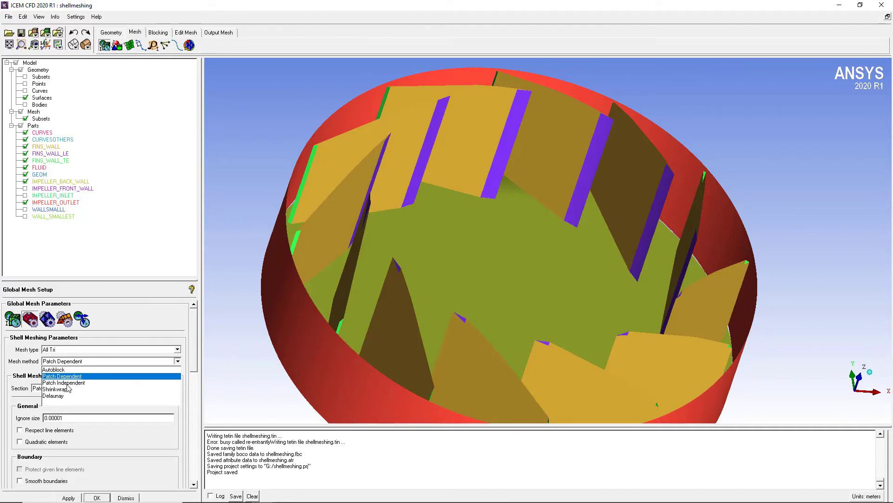
click(65, 383)
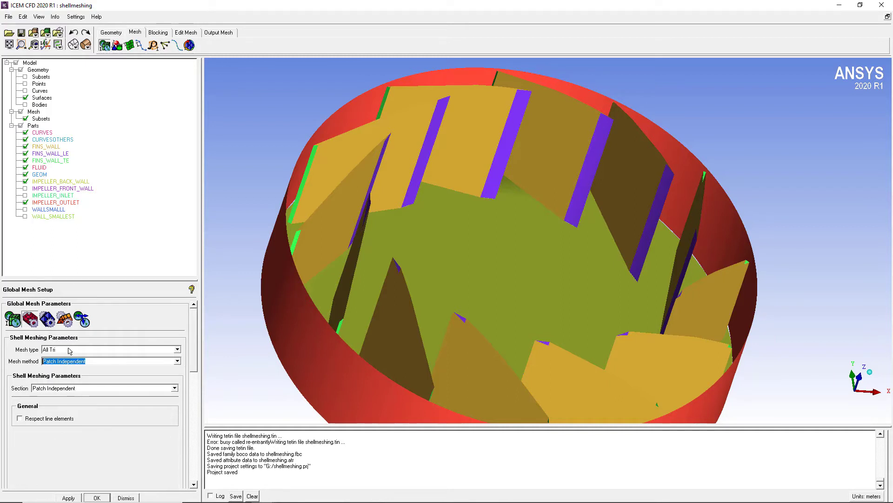
mouse_move(51, 407)
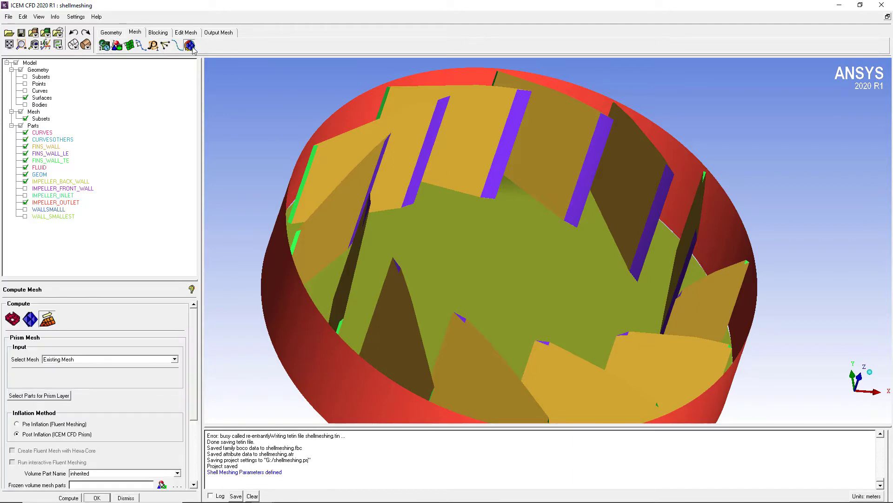
- Compute the surface mesh on all geometry, yielding about 205,528 tri elements
click(12, 317)
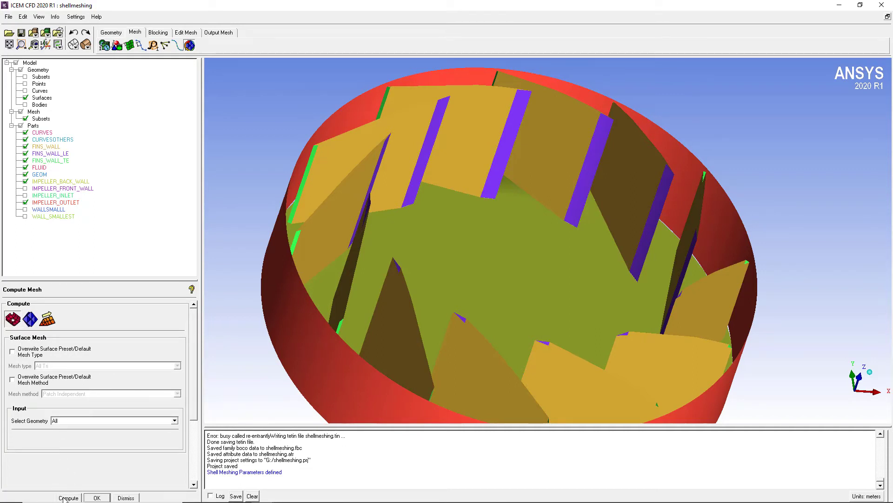
click(68, 497)
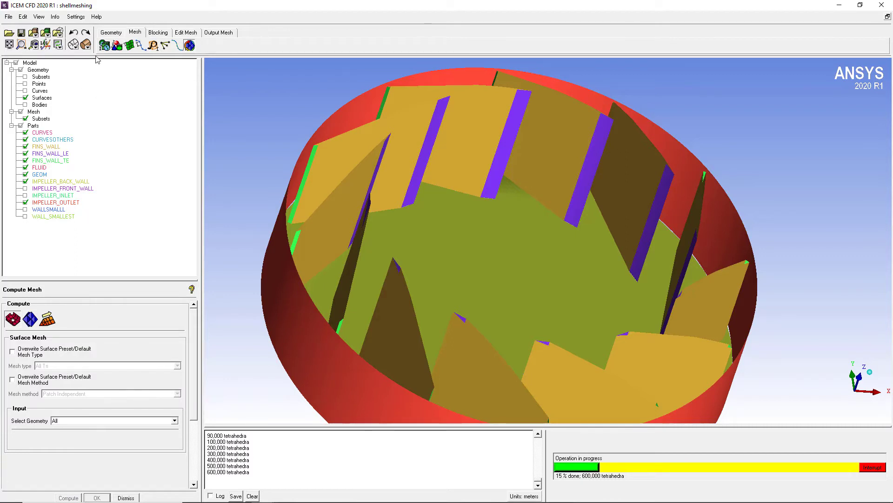
mouse_move(67, 406)
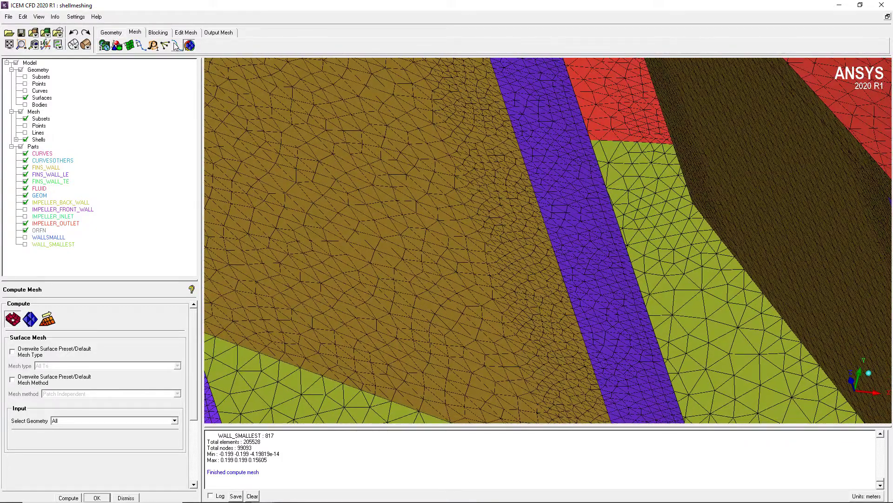
- Smooth all elements globally by quality, 5 iterations up to 0.8
click(185, 31)
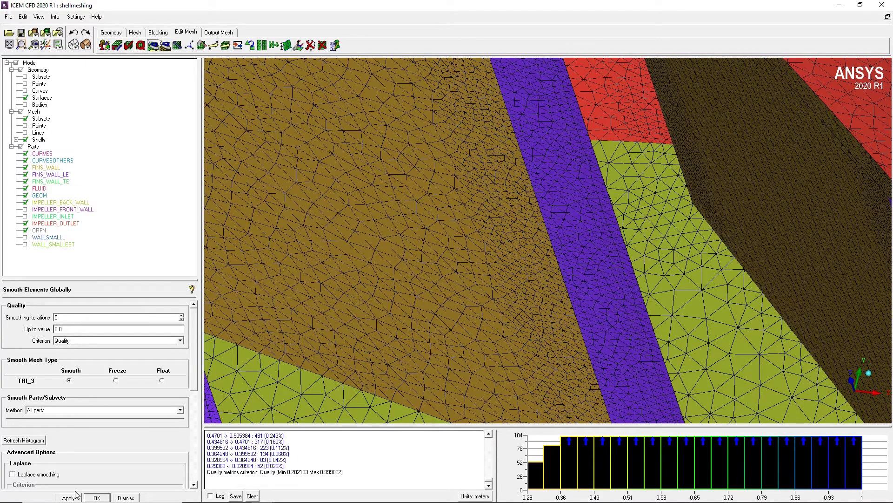
click(68, 497)
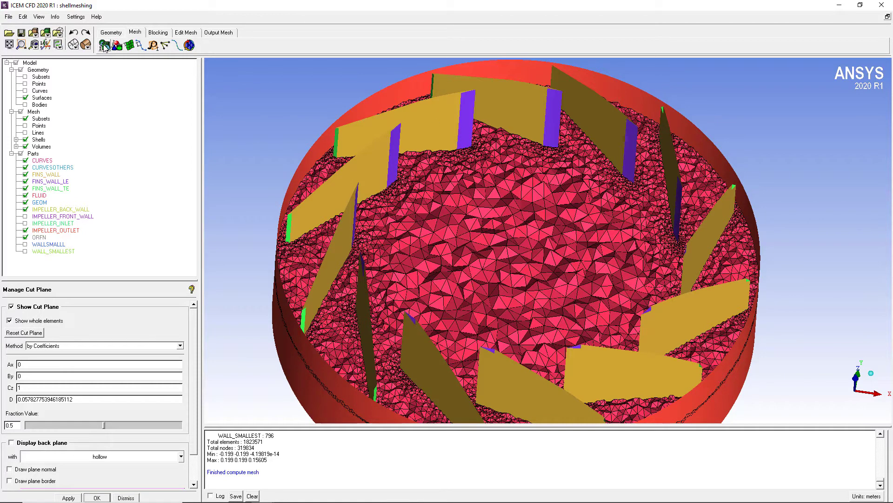
- Review the shell mesh method options, leaving All Tri, Patch Independent unchanged
click(105, 45)
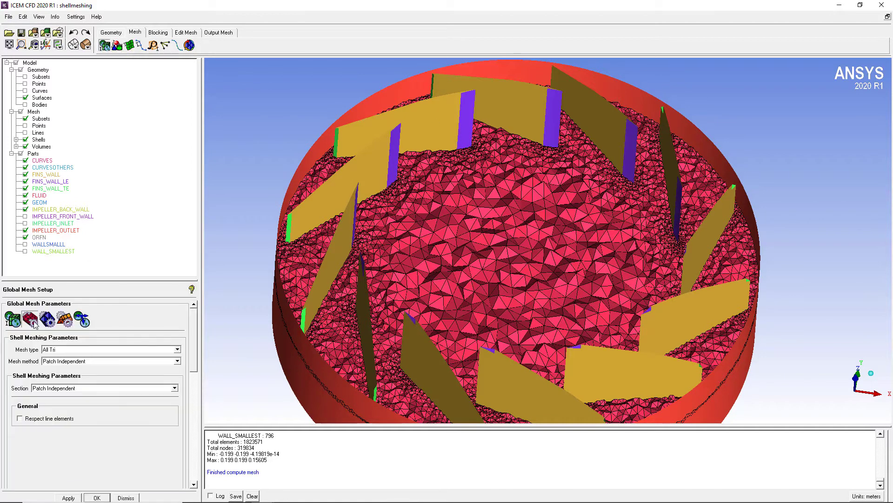
click(176, 361)
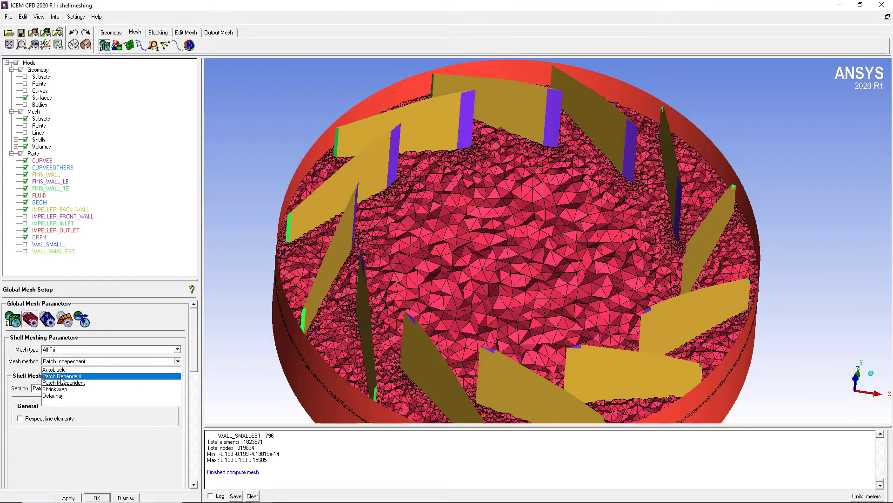